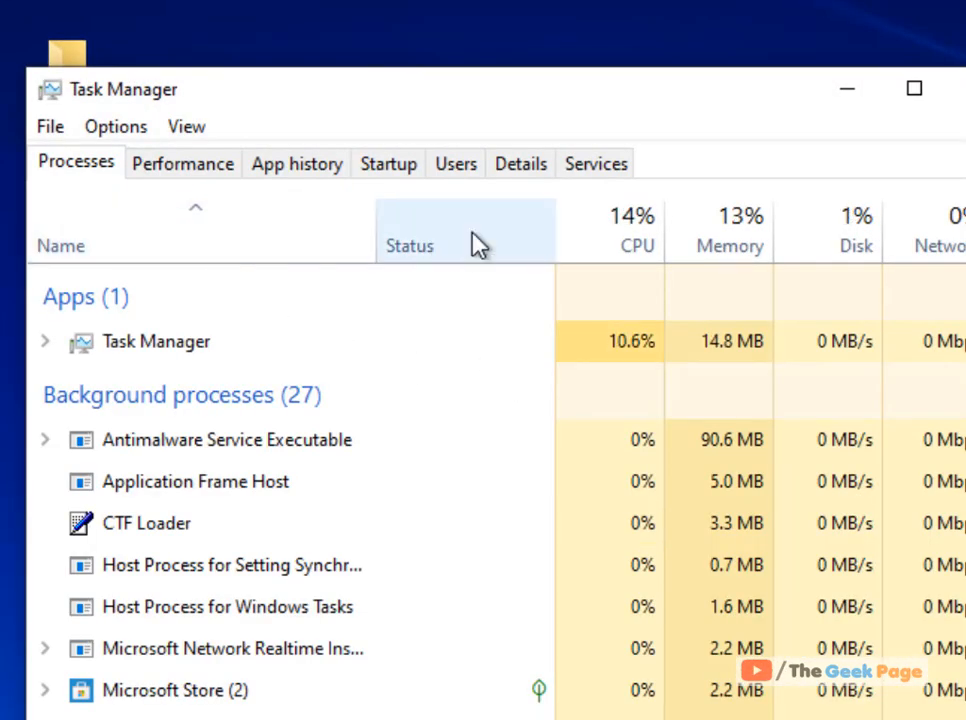
# Show the Details process list and bring up the actions for ctfmon.exe (PID 3672)
pyautogui.click(520, 164)
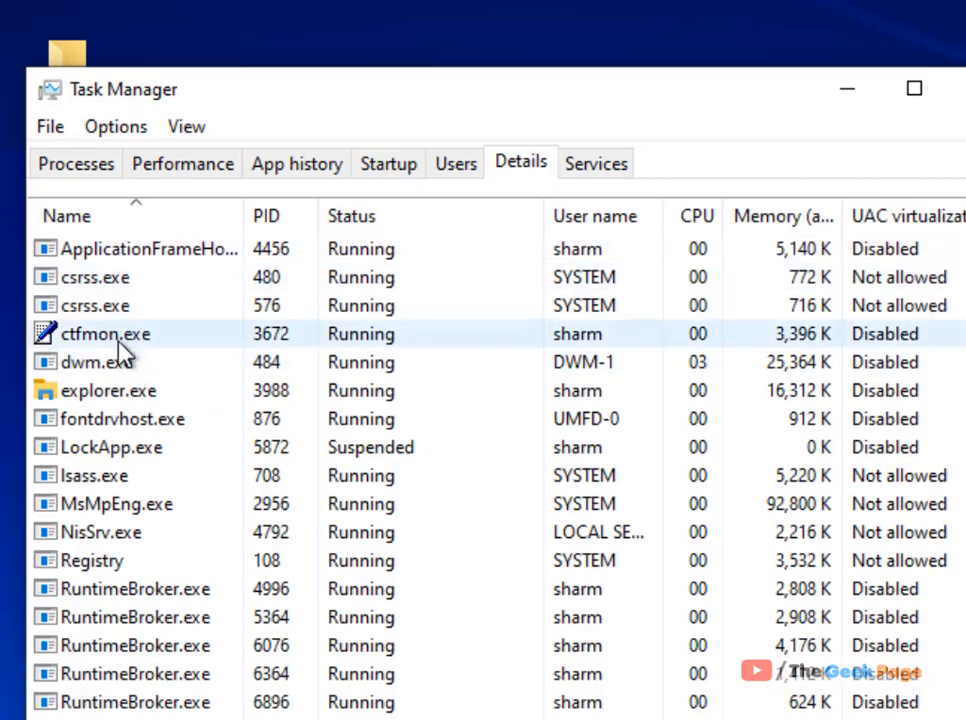
pyautogui.rightClick(108, 332)
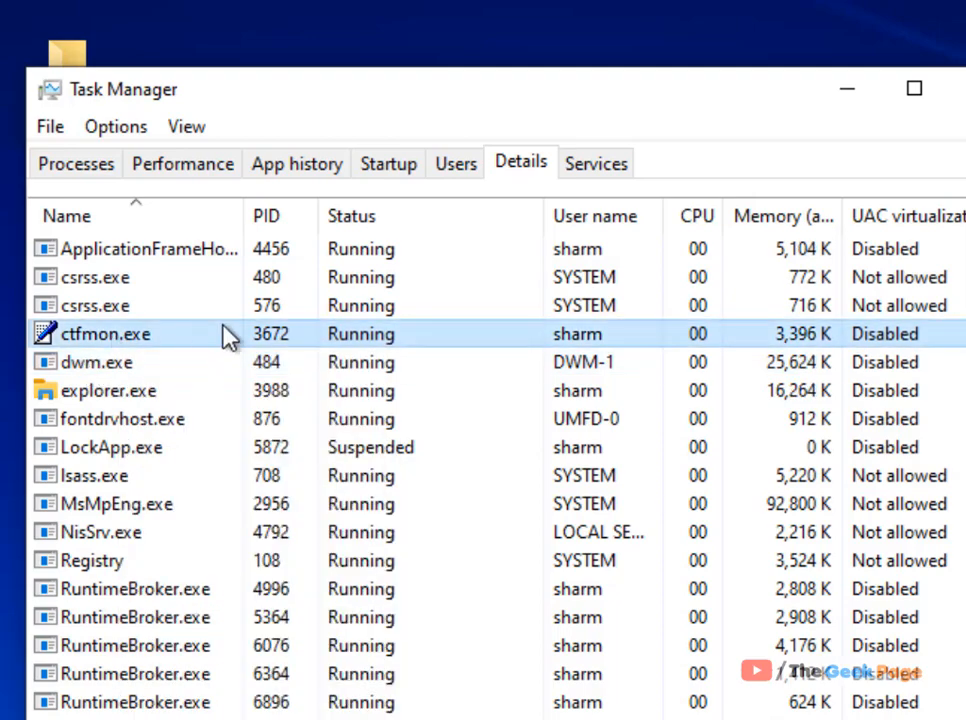
pyautogui.moveTo(342, 344)
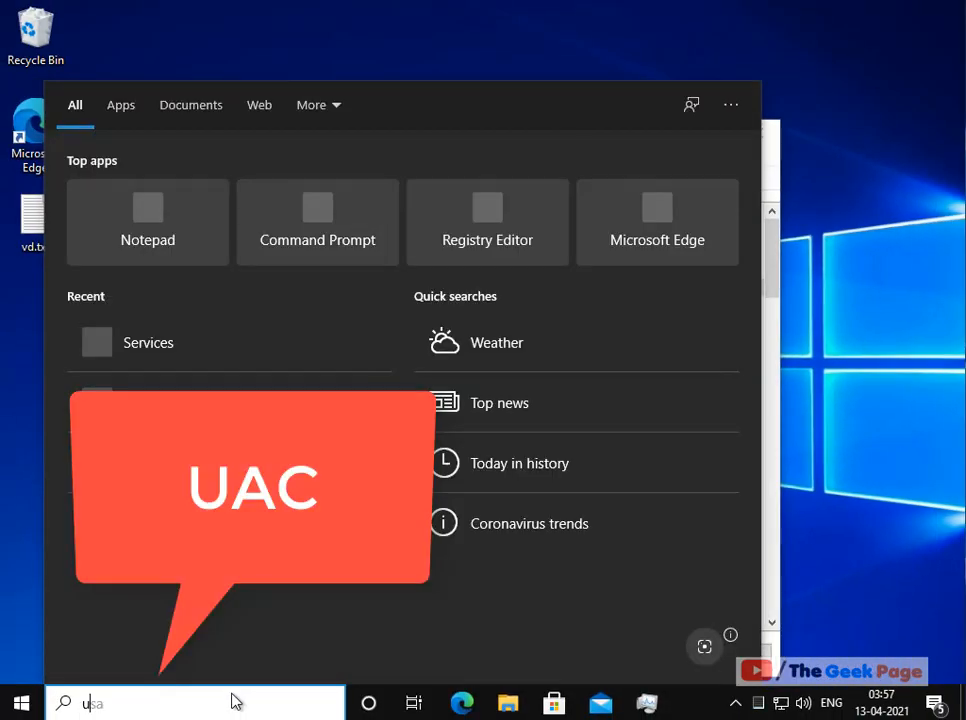
# Set User Account Control to Never notify via the 'uac' search and apply it
pyautogui.write('uac')
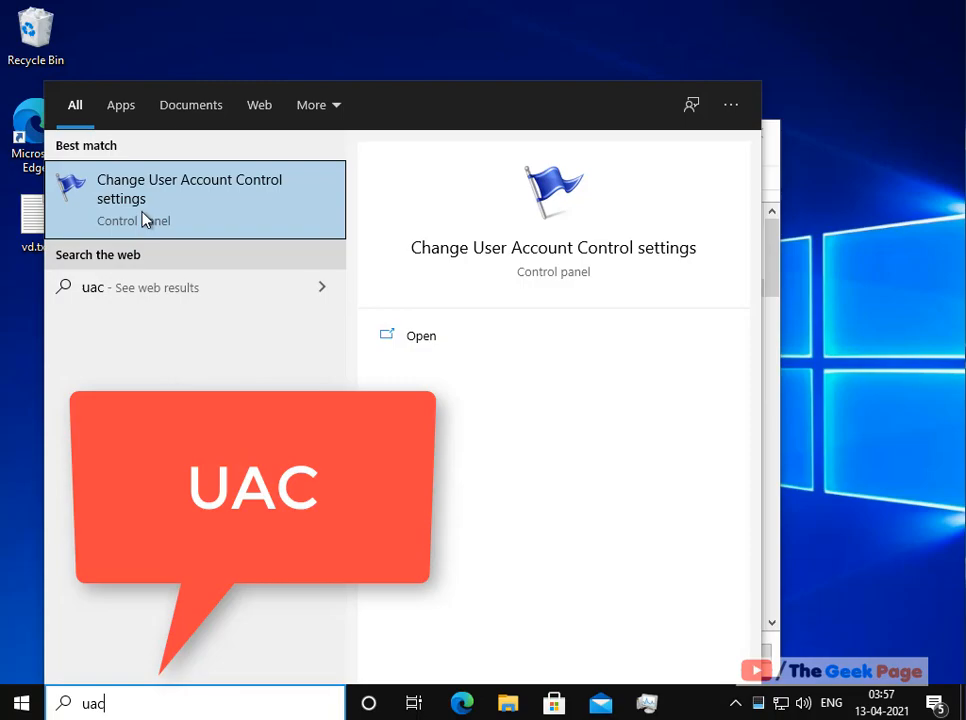
pyautogui.moveTo(268, 206)
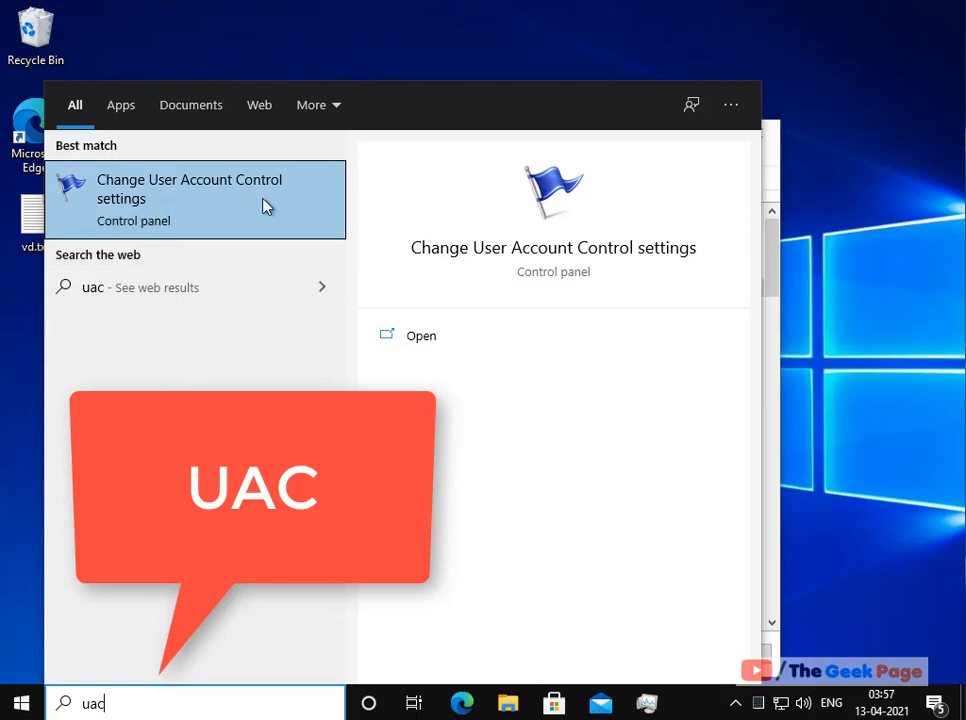
pyautogui.click(196, 188)
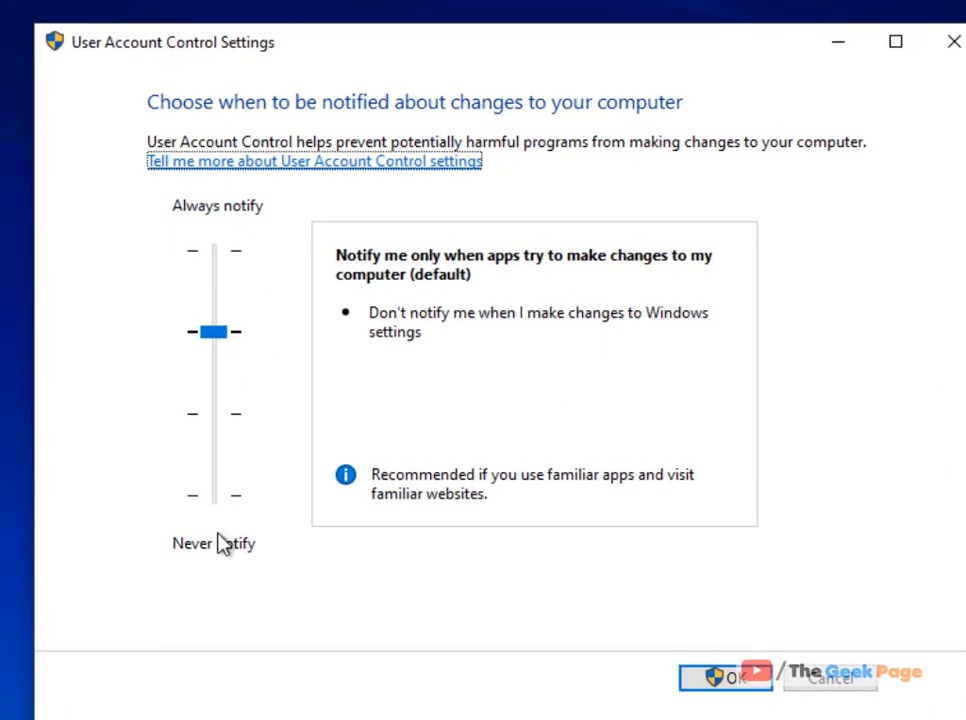
pyautogui.moveTo(210, 332); pyautogui.dragTo(210, 496)
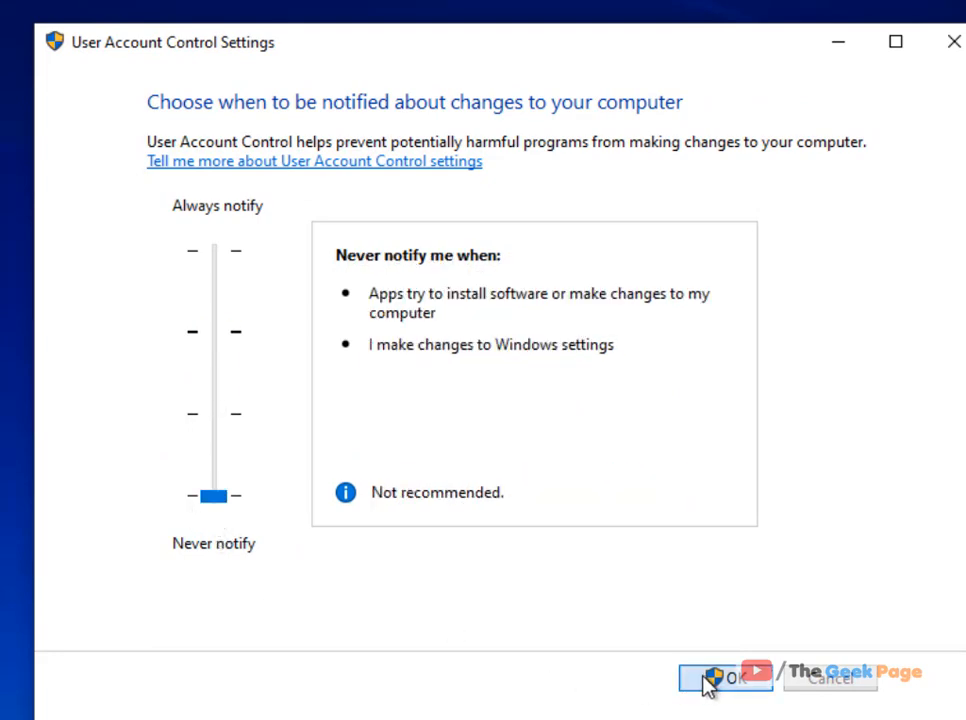
pyautogui.click(724, 678)
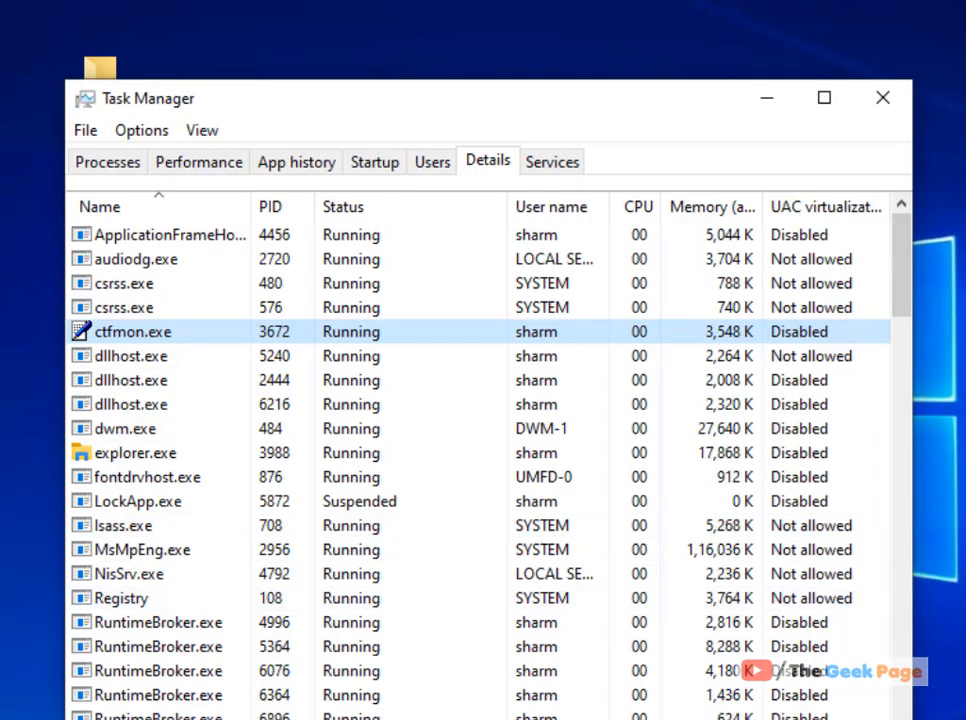
# Reopen User Account Control Settings and confirm the notification level again
pyautogui.write('uac')
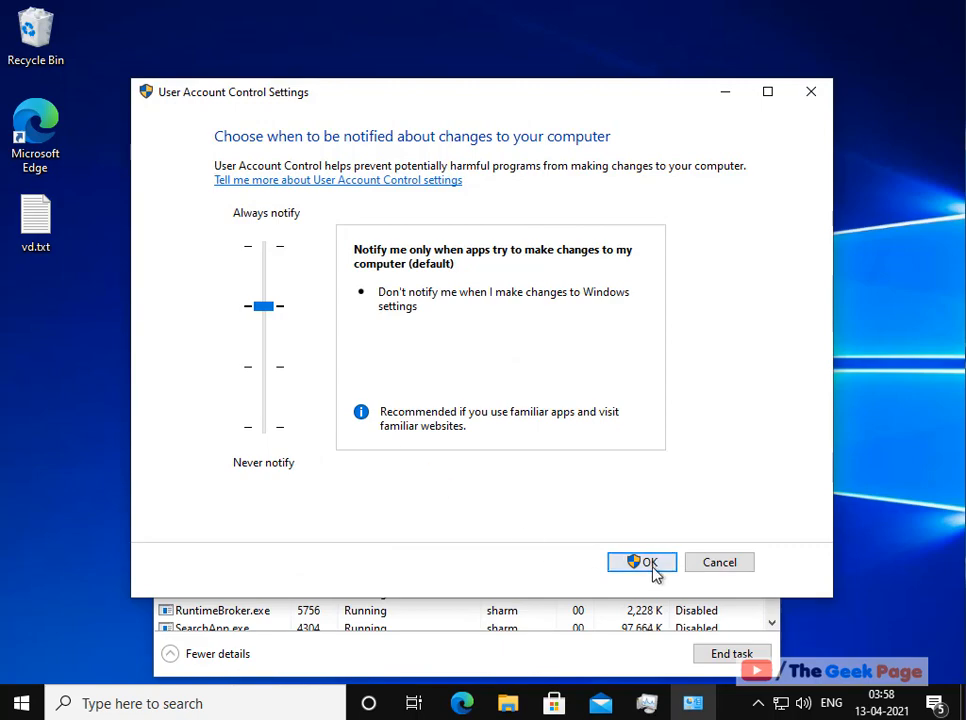
pyautogui.click(642, 562)
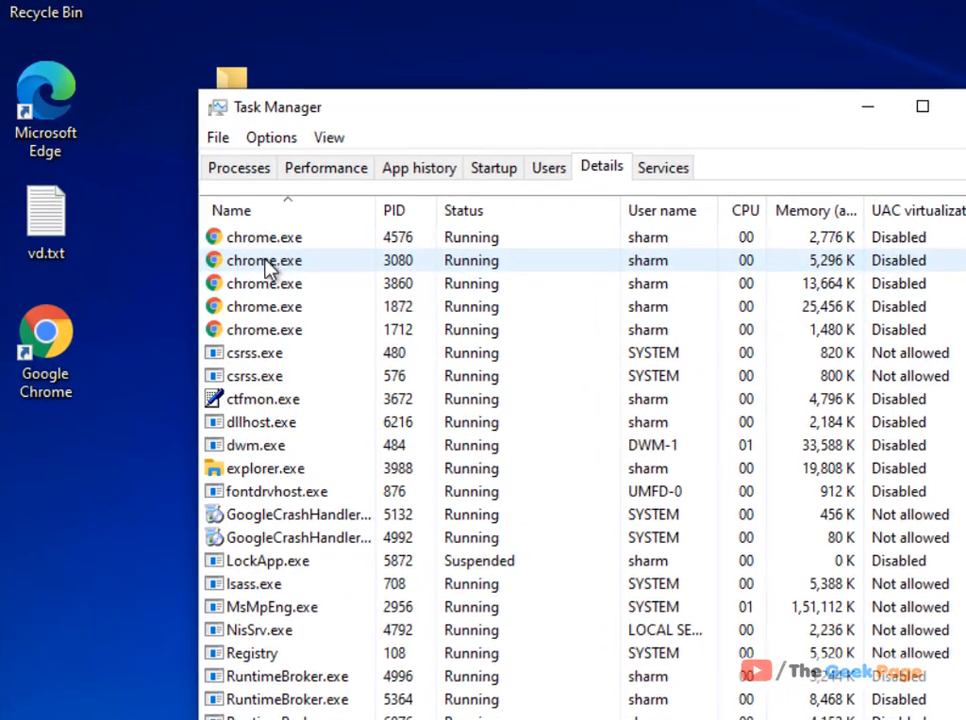
# Bring up the actions for the chrome.exe process (PID 4576)
pyautogui.rightClick(264, 236)
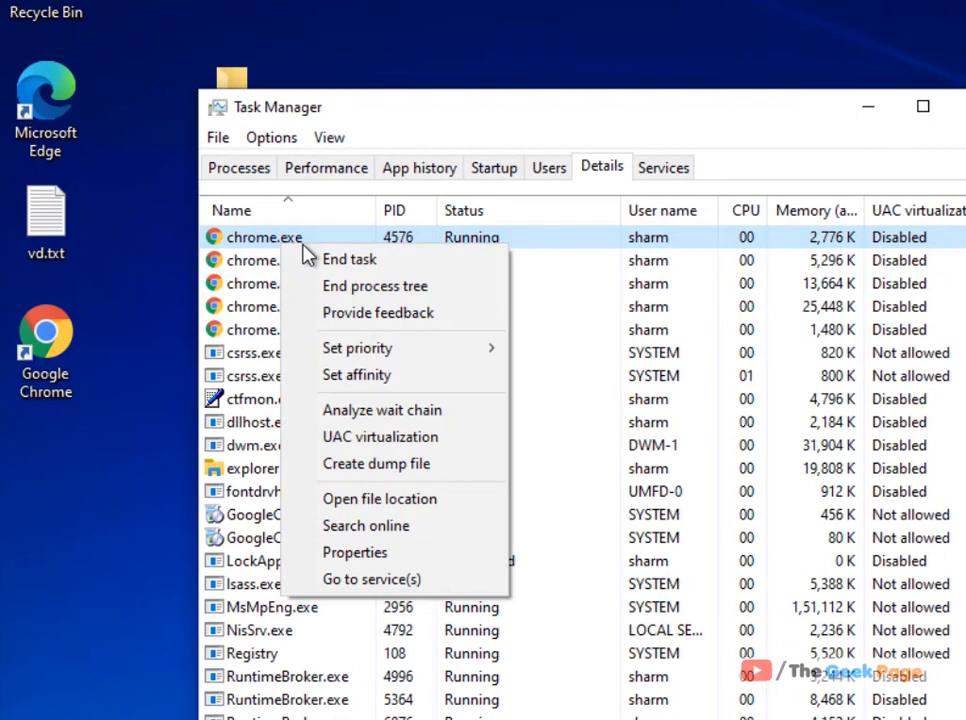
pyautogui.moveTo(356, 552)
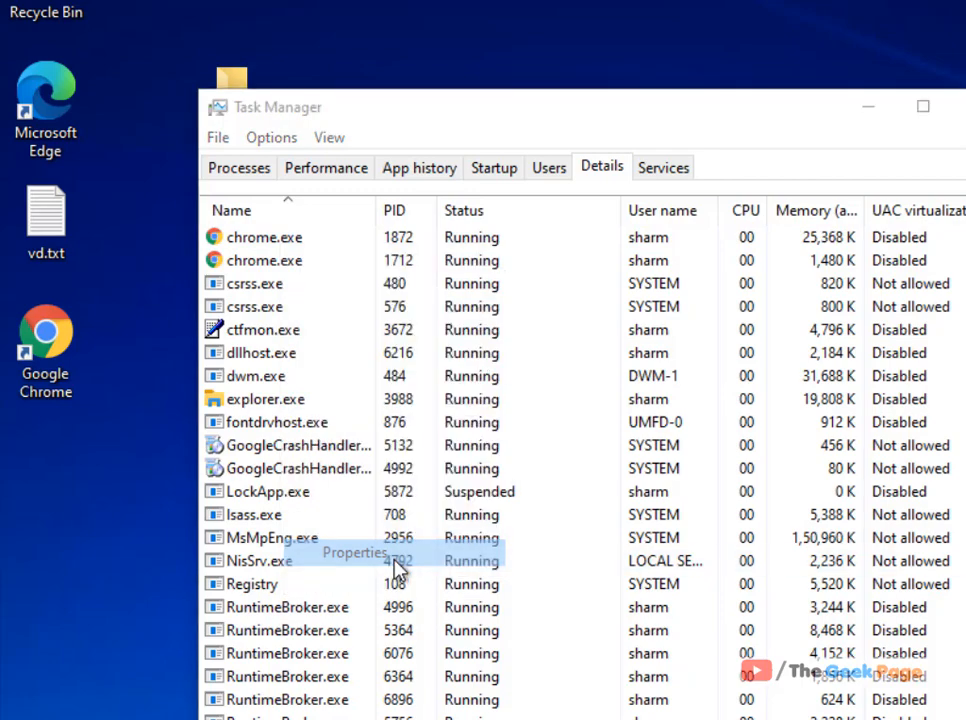
# Review chrome.exe's Security permissions for the Administrators and Users groups
pyautogui.click(352, 552)
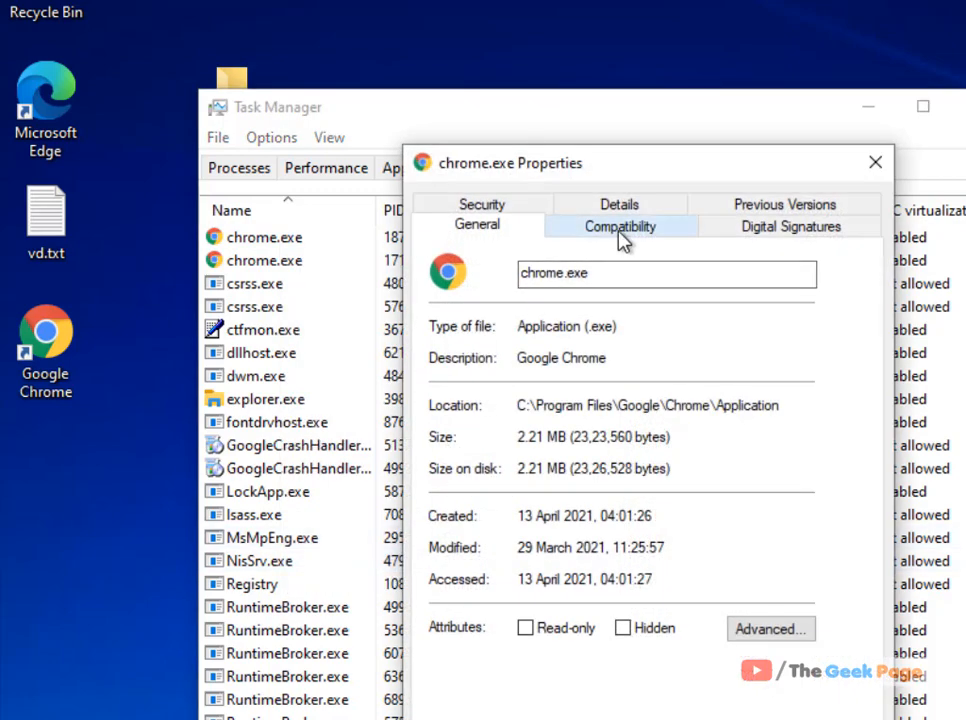
pyautogui.click(482, 224)
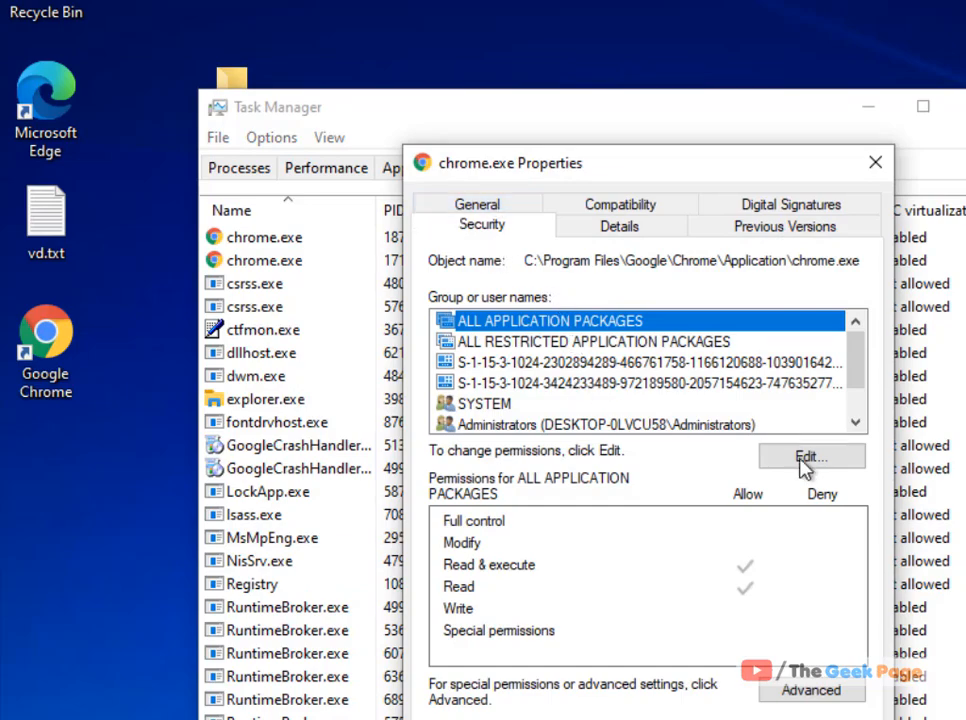
pyautogui.click(812, 456)
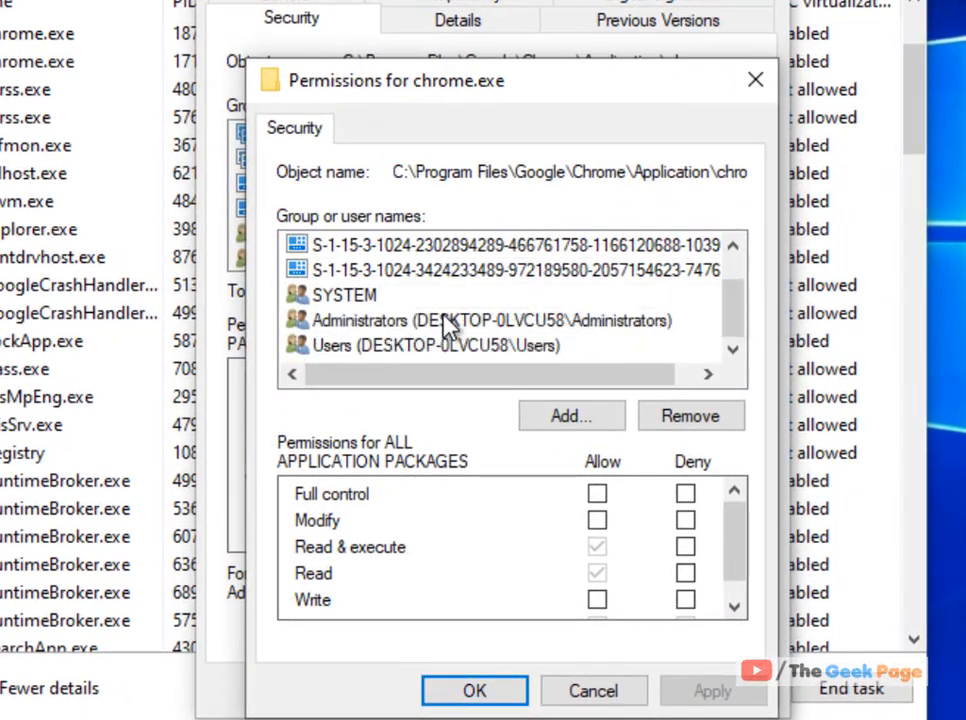
pyautogui.click(490, 320)
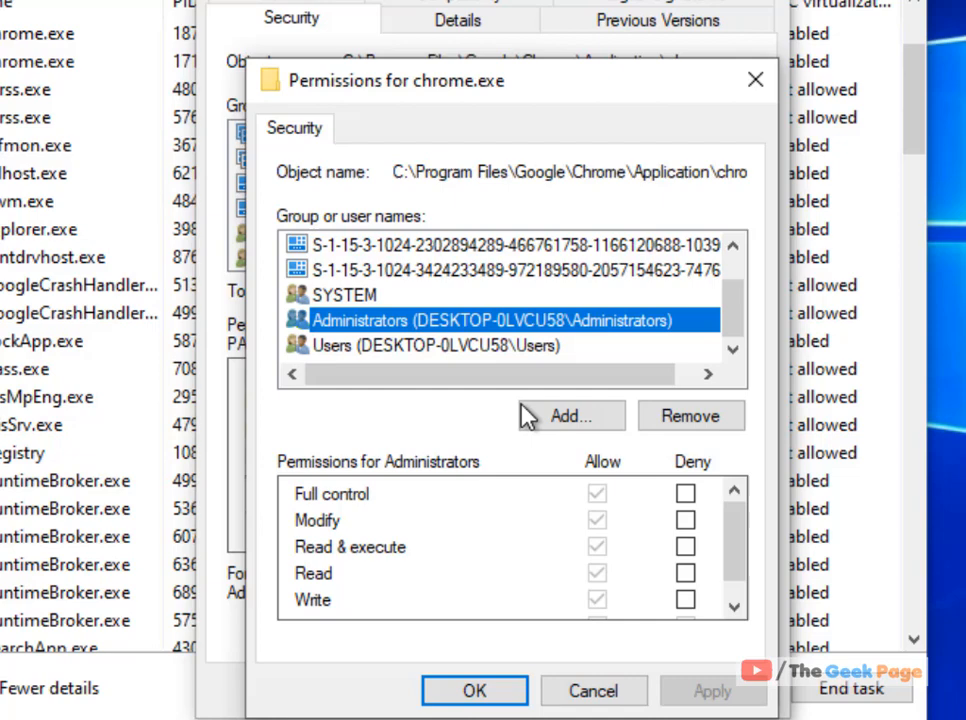
pyautogui.moveTo(444, 340)
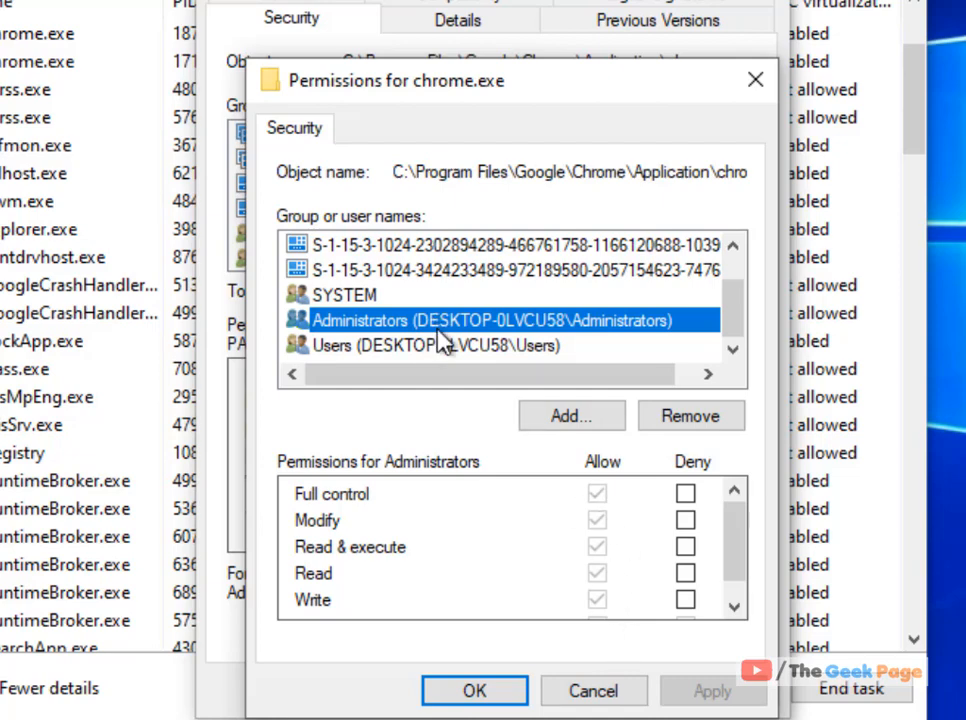
pyautogui.click(436, 344)
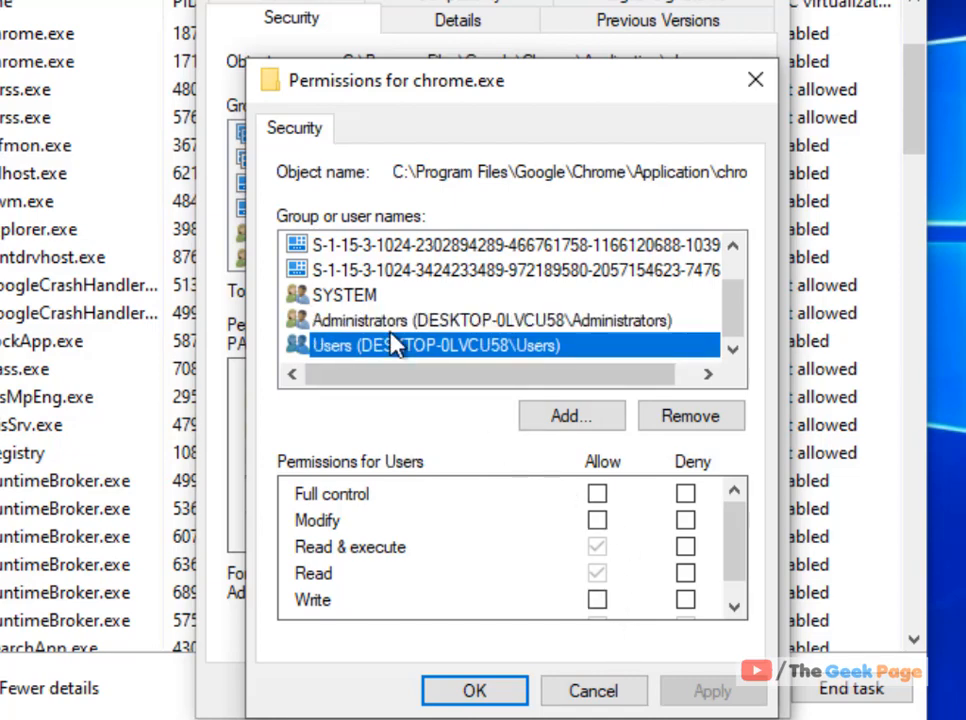
pyautogui.click(596, 492)
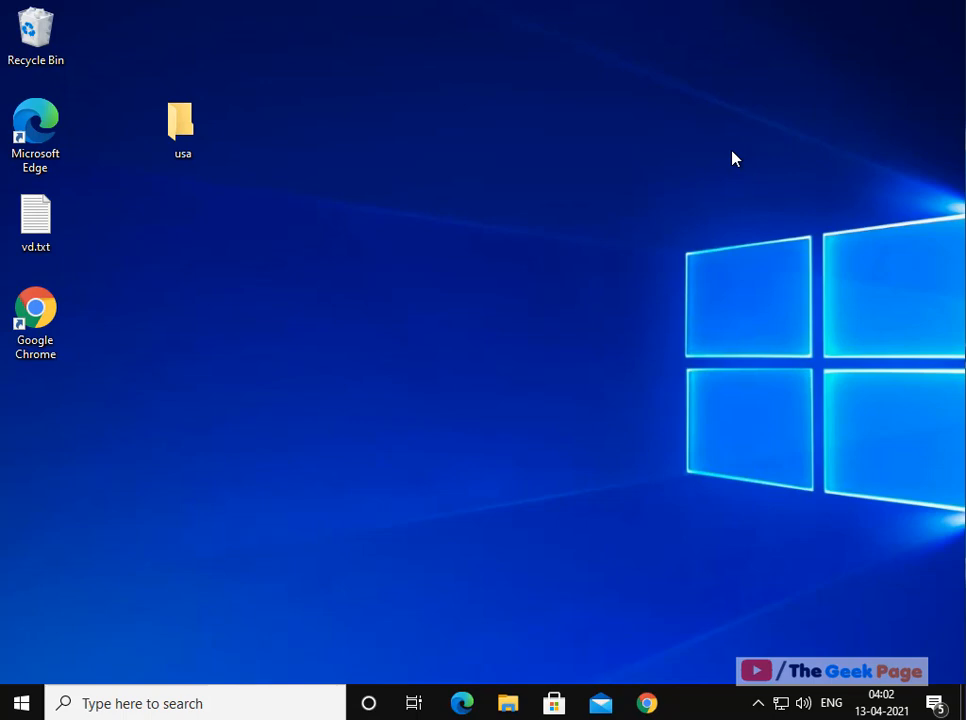
pyautogui.moveTo(308, 460)
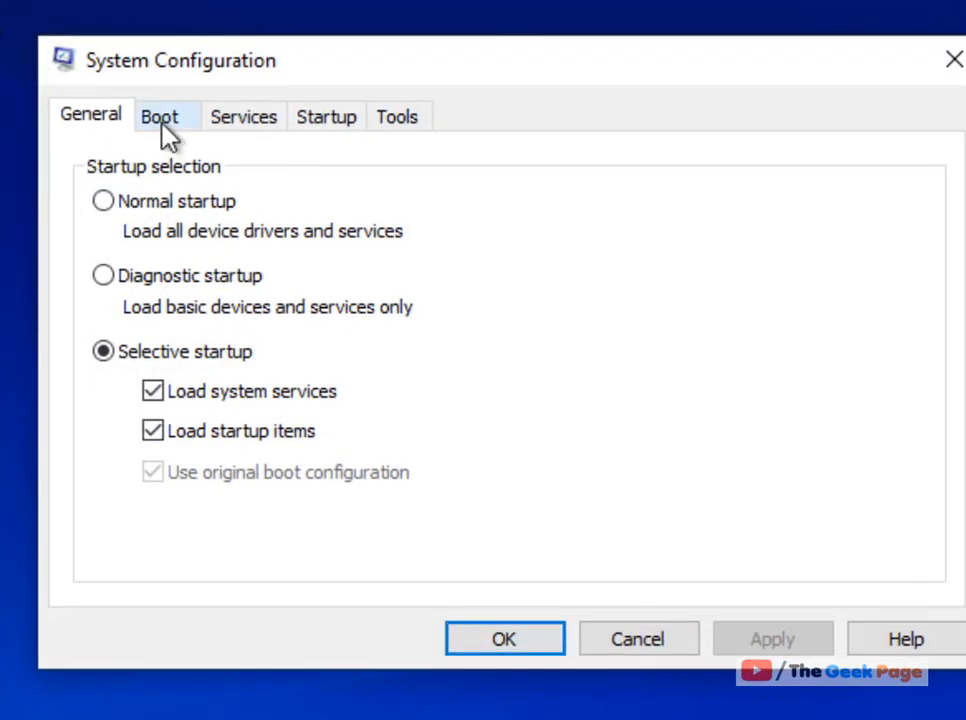
# Enable minimal Safe boot on the Boot tab and apply it
pyautogui.click(160, 116)
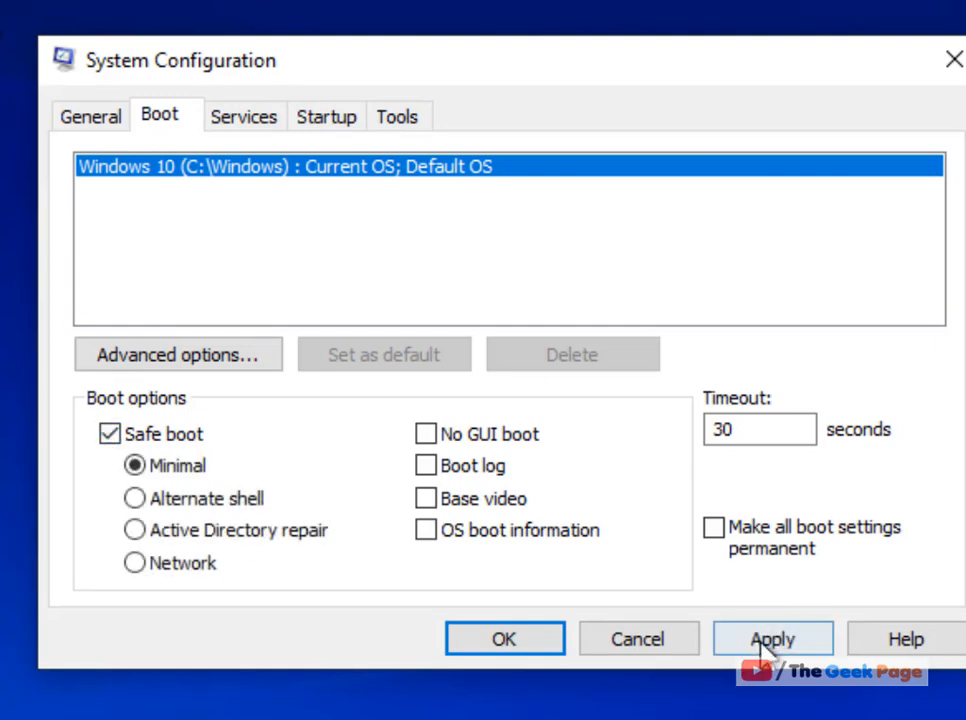
pyautogui.click(772, 638)
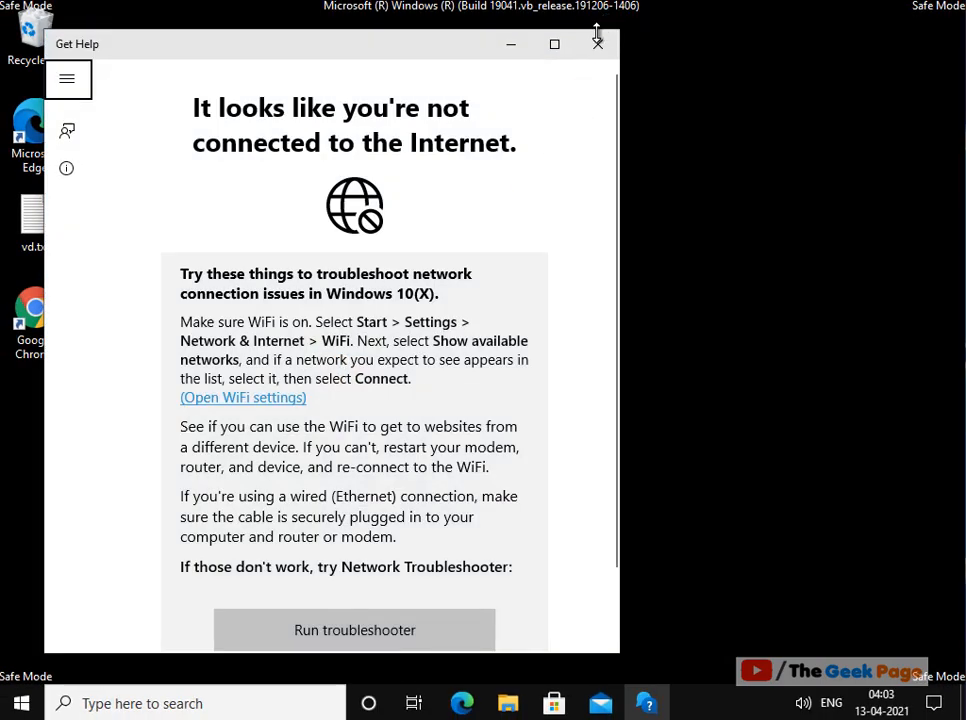
# Close the Get Help window on the Safe Mode desktop
pyautogui.click(596, 44)
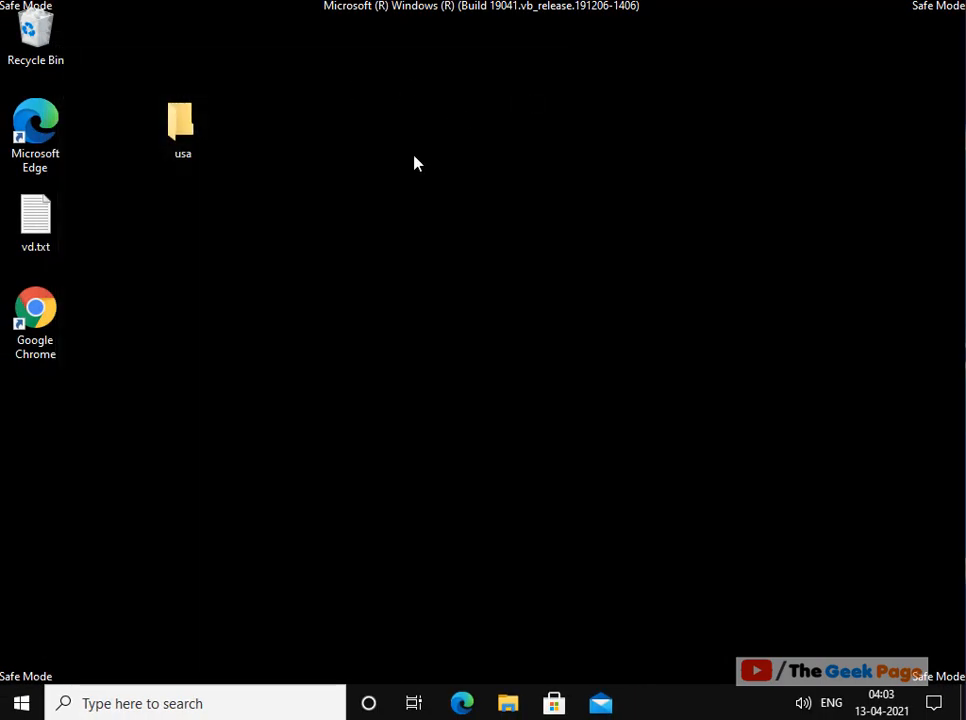
pyautogui.moveTo(780, 680)
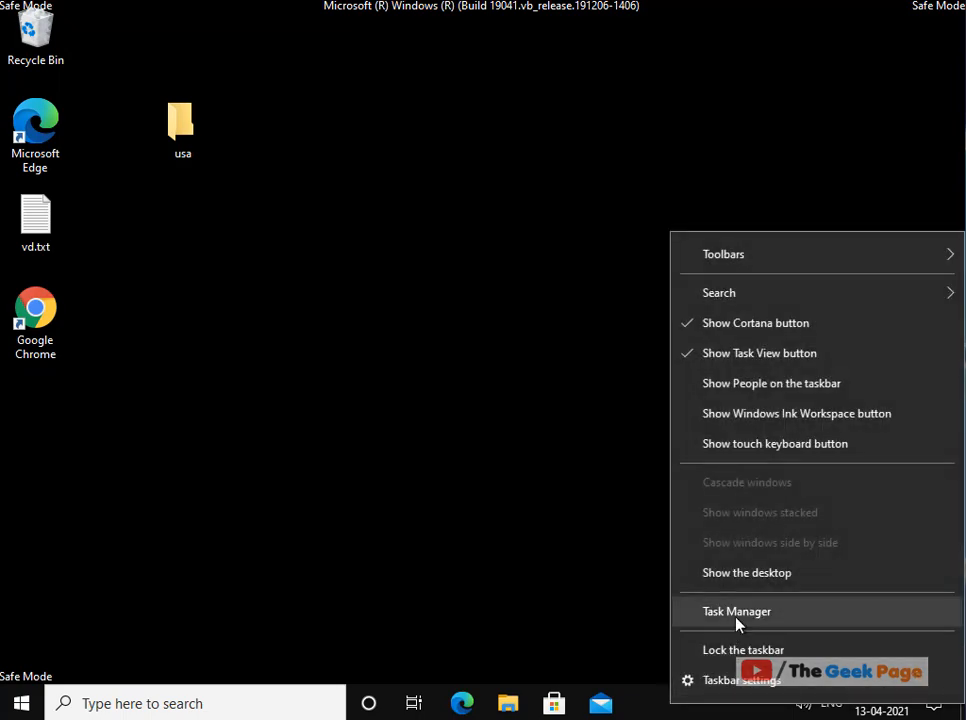
# Set HelpPane.exe's priority to High in the Details list, confirm it, and close Task Manager
pyautogui.click(736, 612)
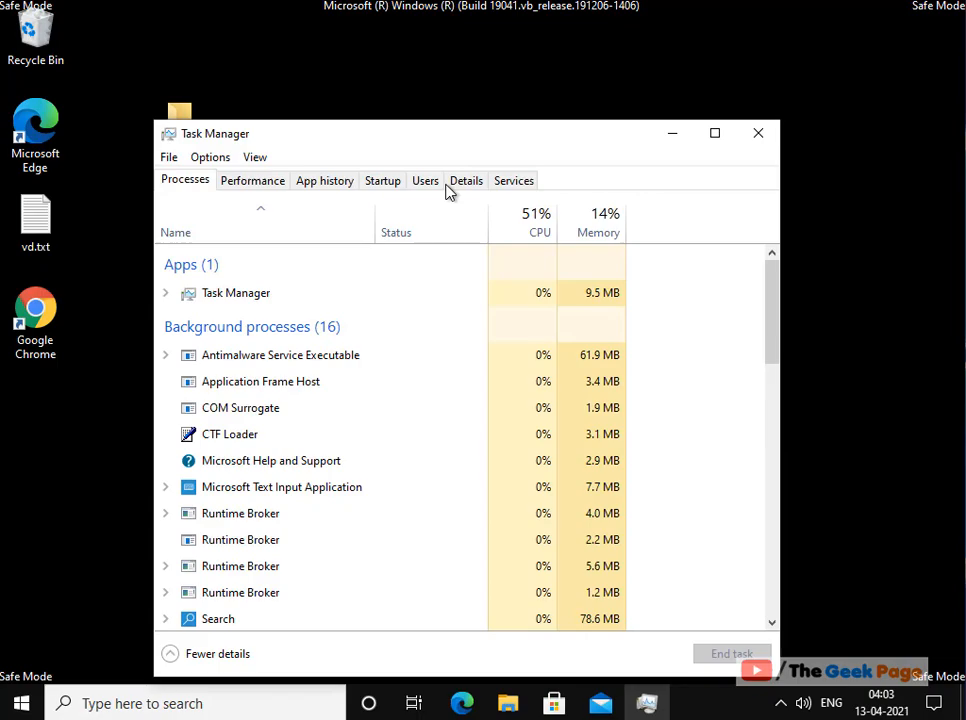
pyautogui.click(466, 180)
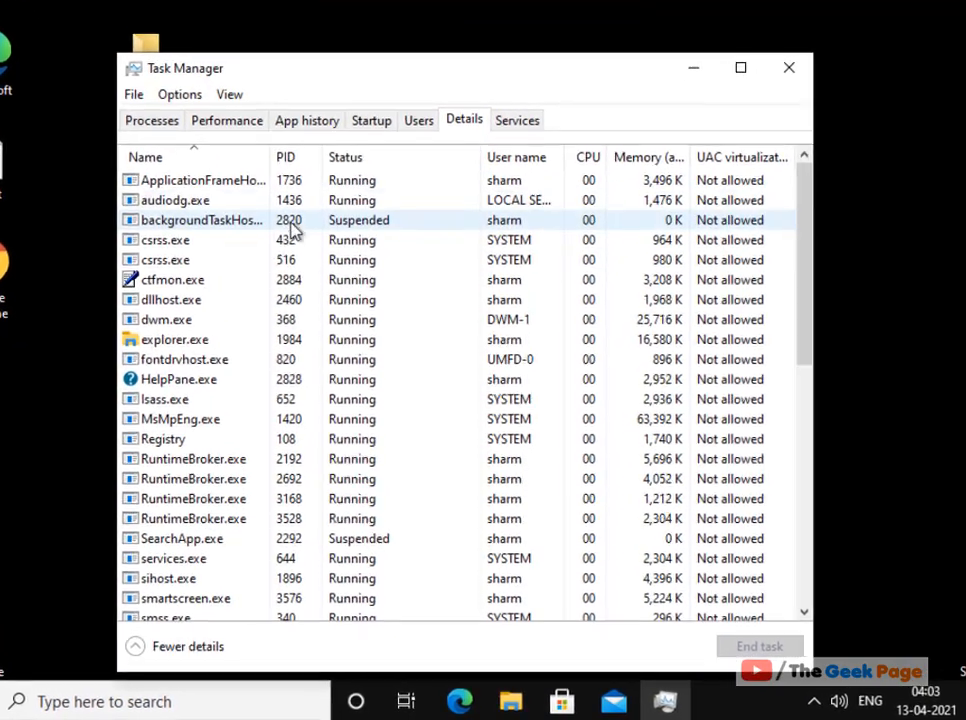
pyautogui.rightClick(180, 364)
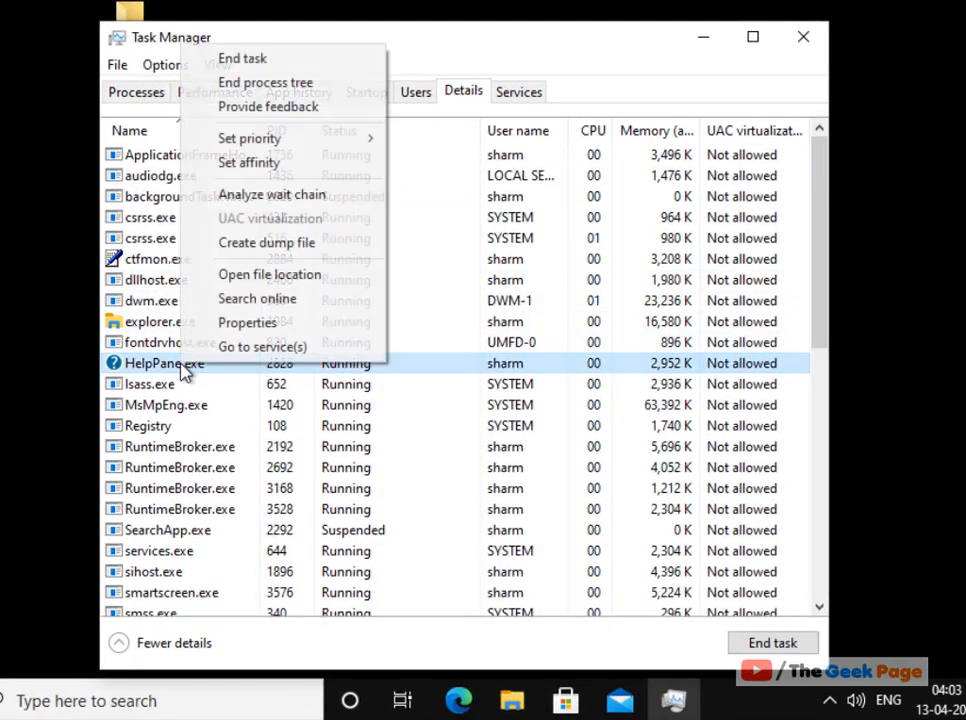
pyautogui.moveTo(248, 162)
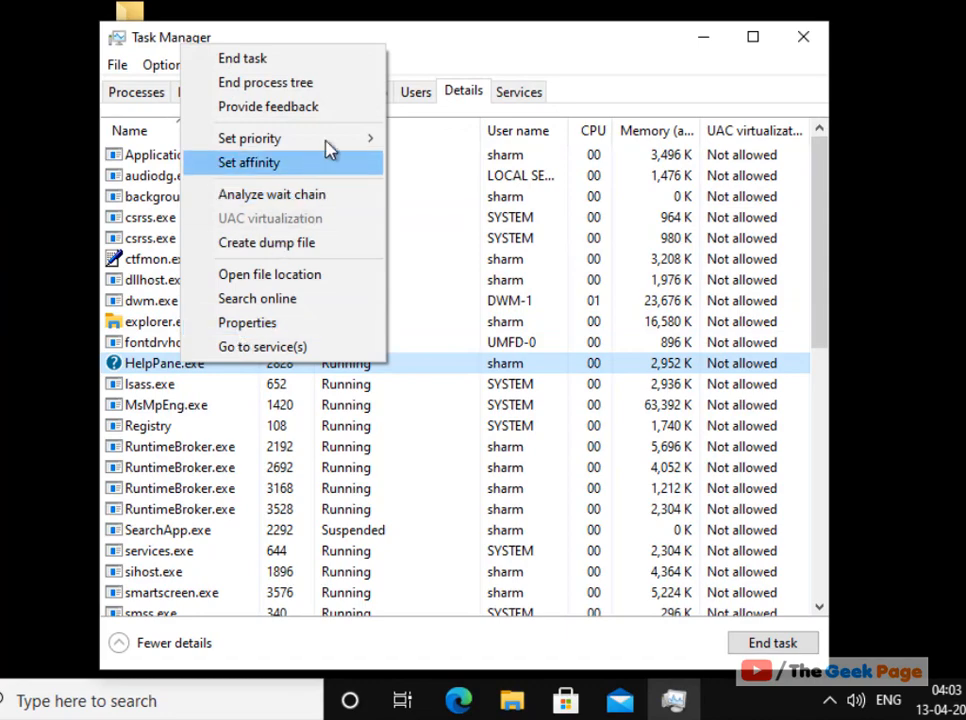
pyautogui.moveTo(248, 138)
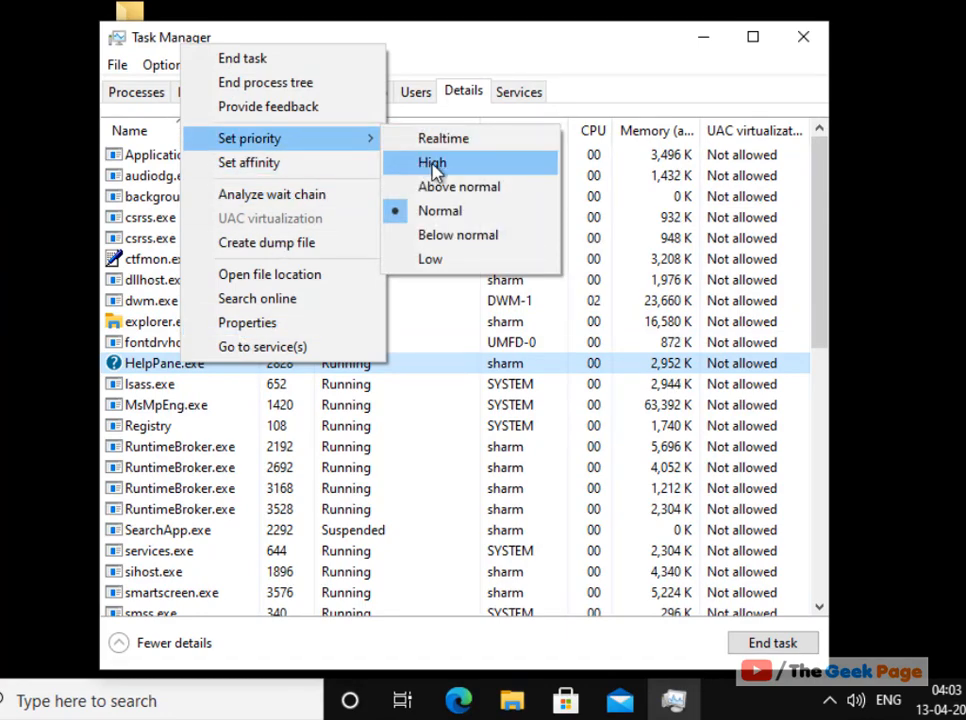
pyautogui.click(432, 162)
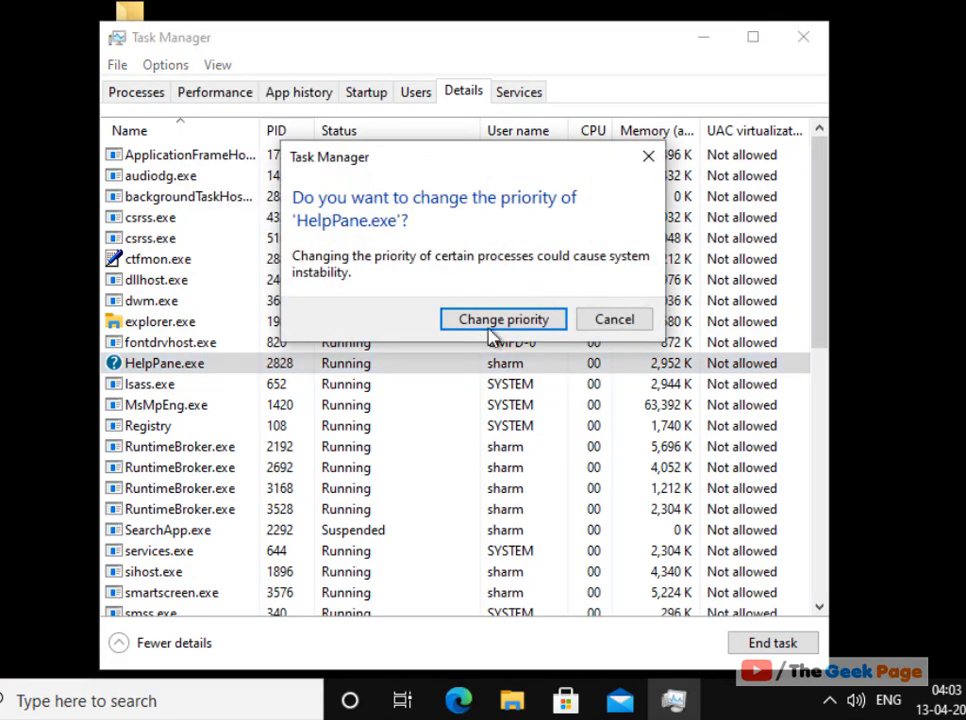
pyautogui.click(502, 318)
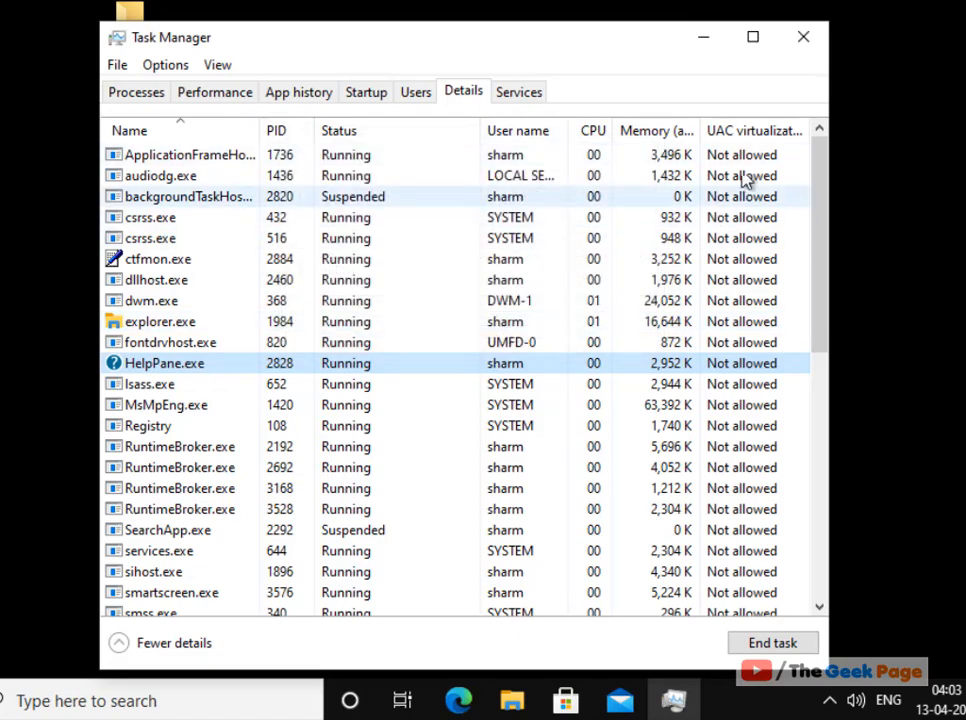
pyautogui.click(804, 36)
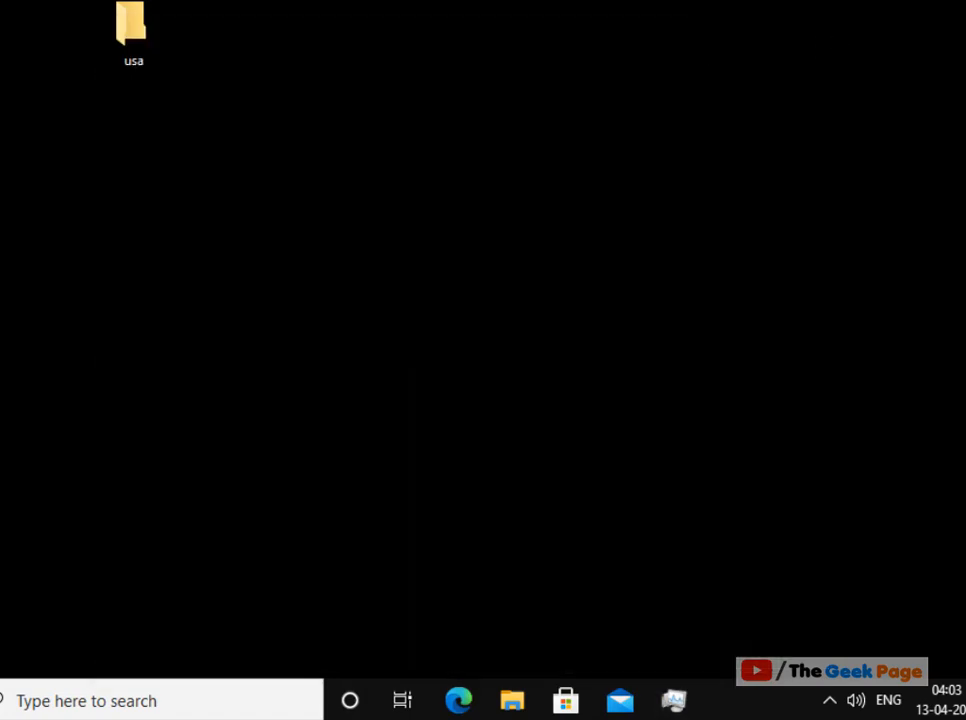